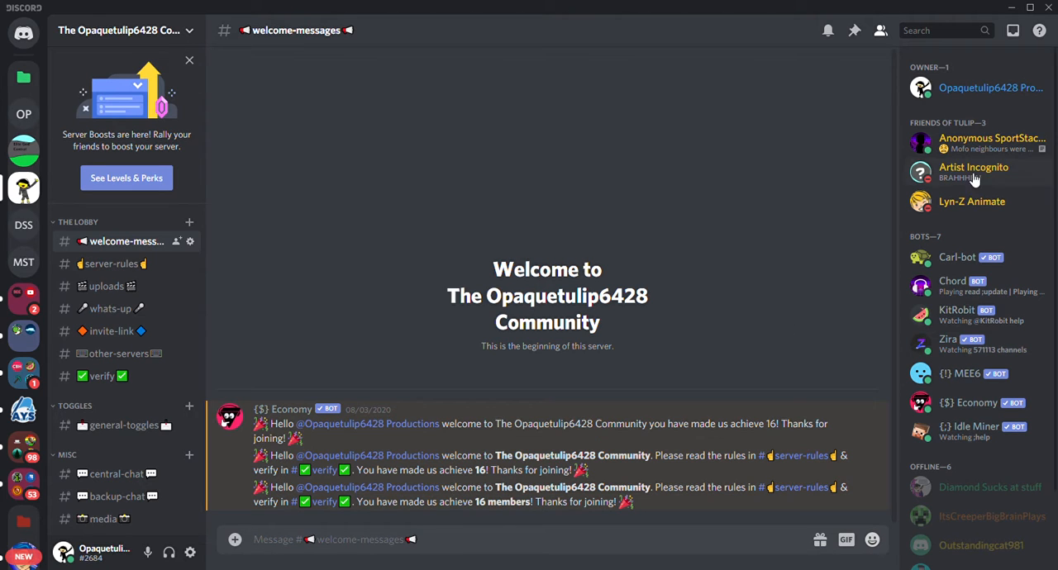
mouse_move(578, 294)
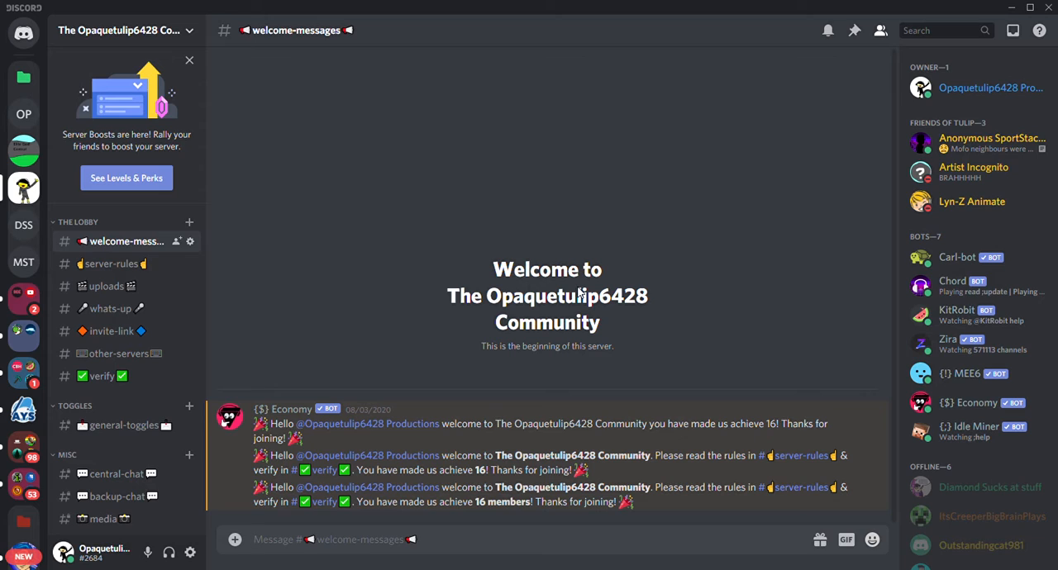
Open Server Settings from the server name dropdown.
click(330, 540)
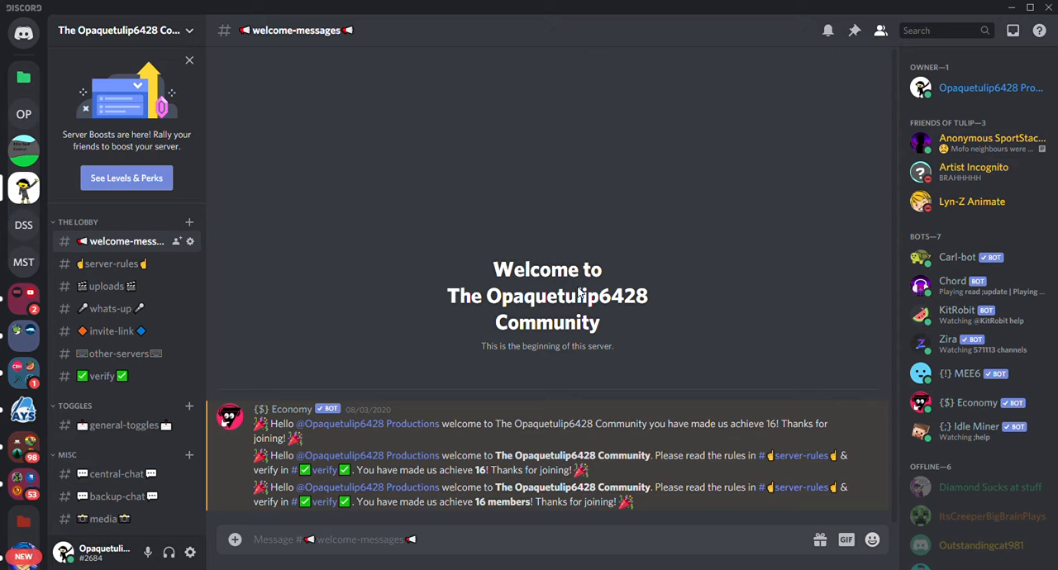
mouse_move(428, 319)
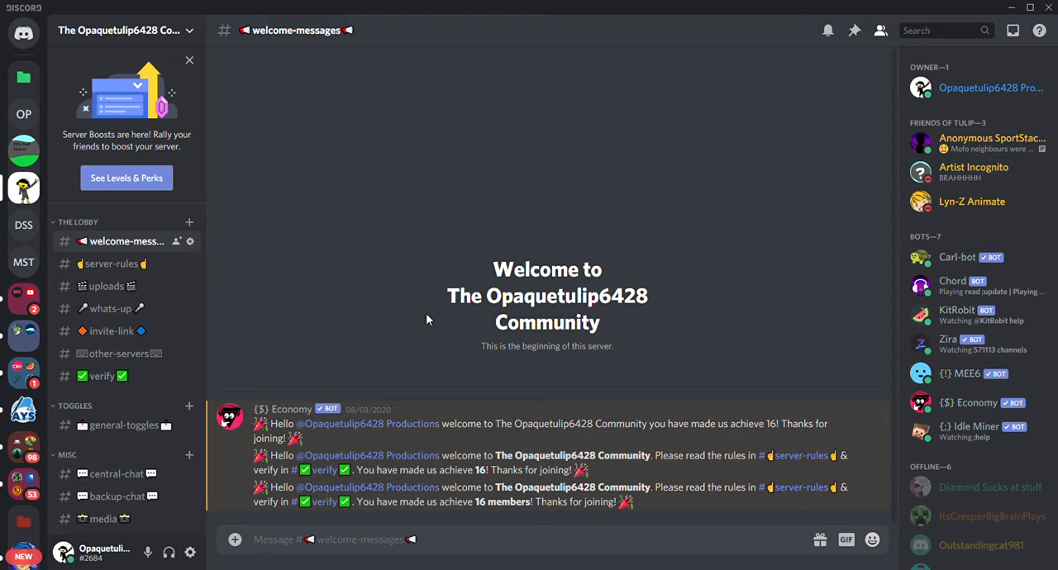
mouse_move(246, 311)
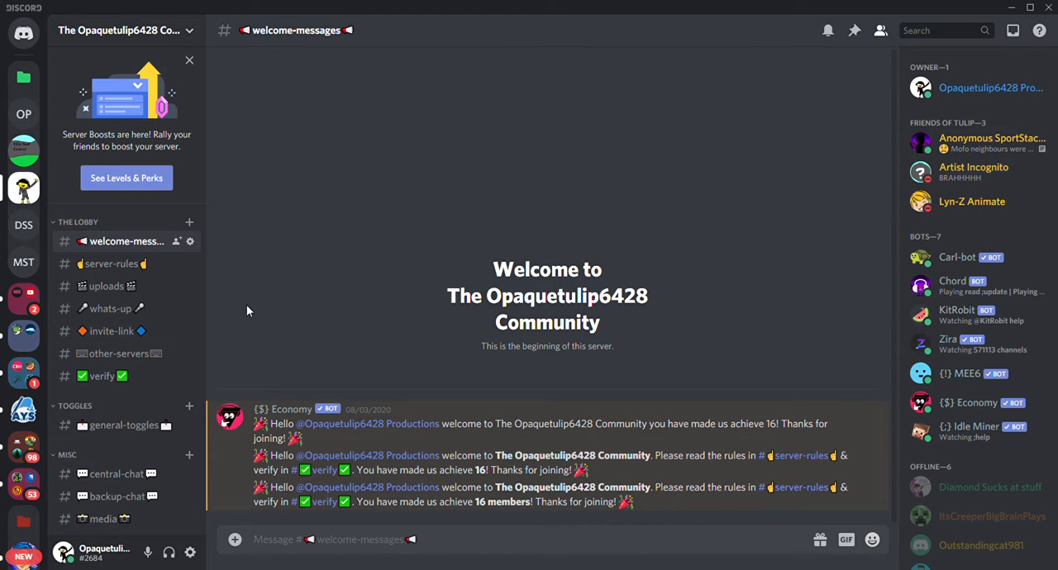
scroll(down, 3)
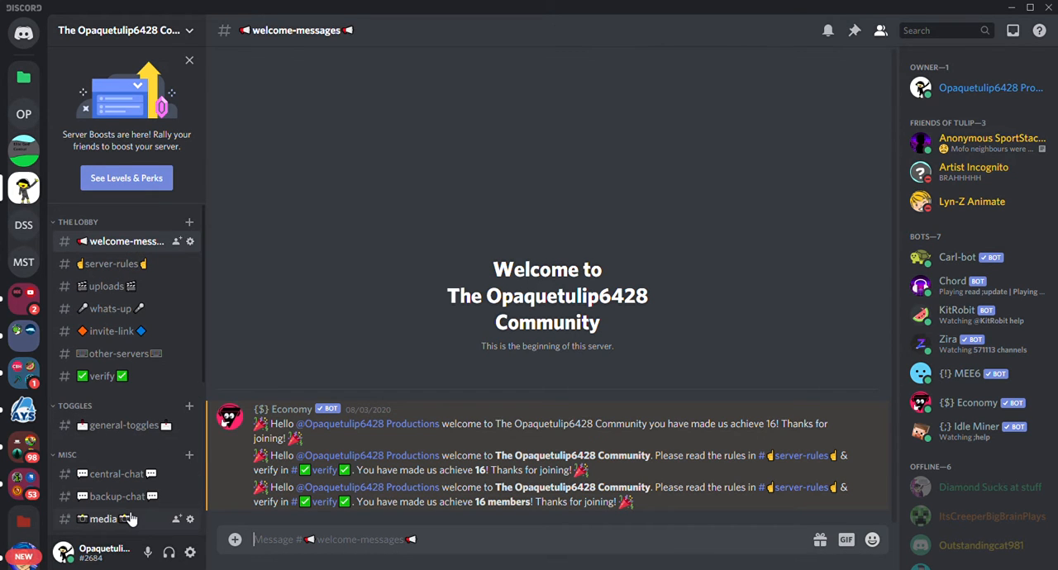
mouse_move(102, 405)
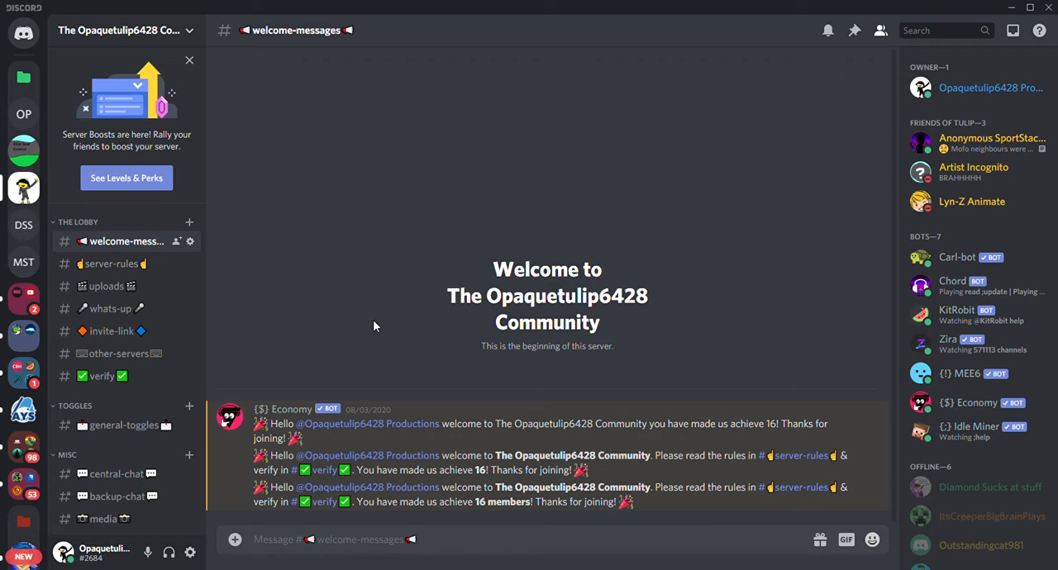
mouse_move(218, 221)
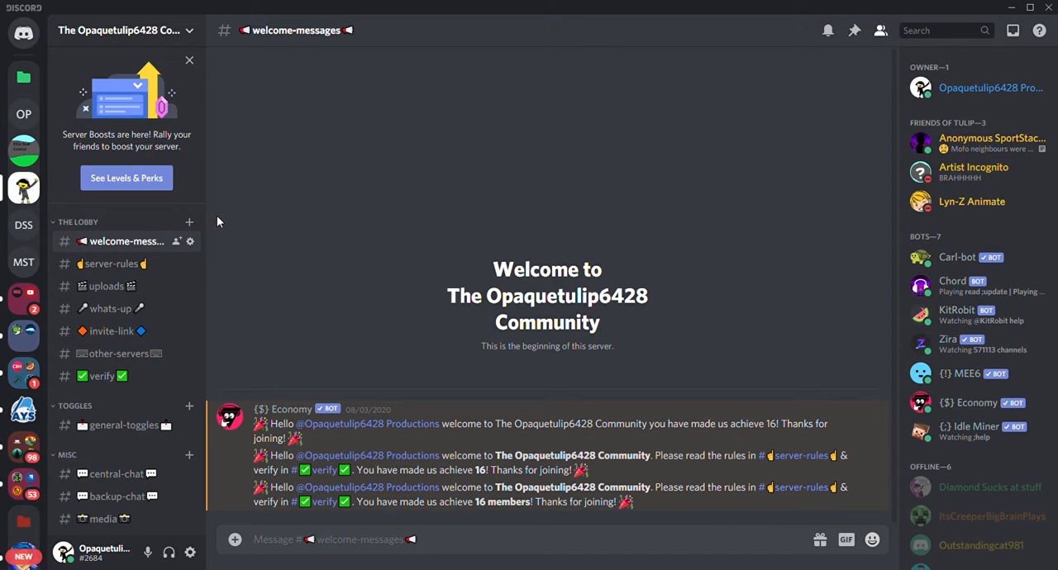
click(124, 31)
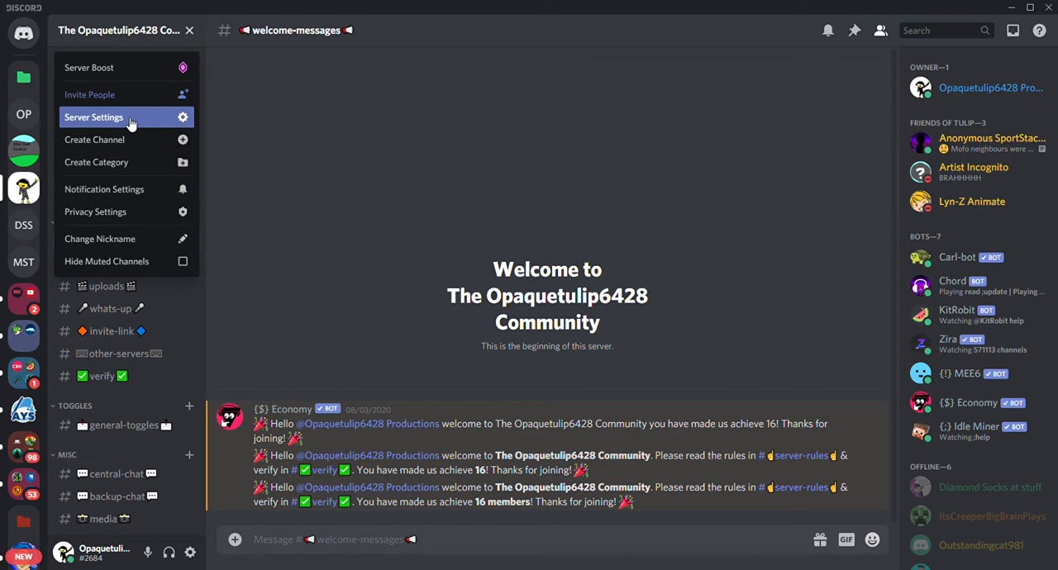
click(93, 117)
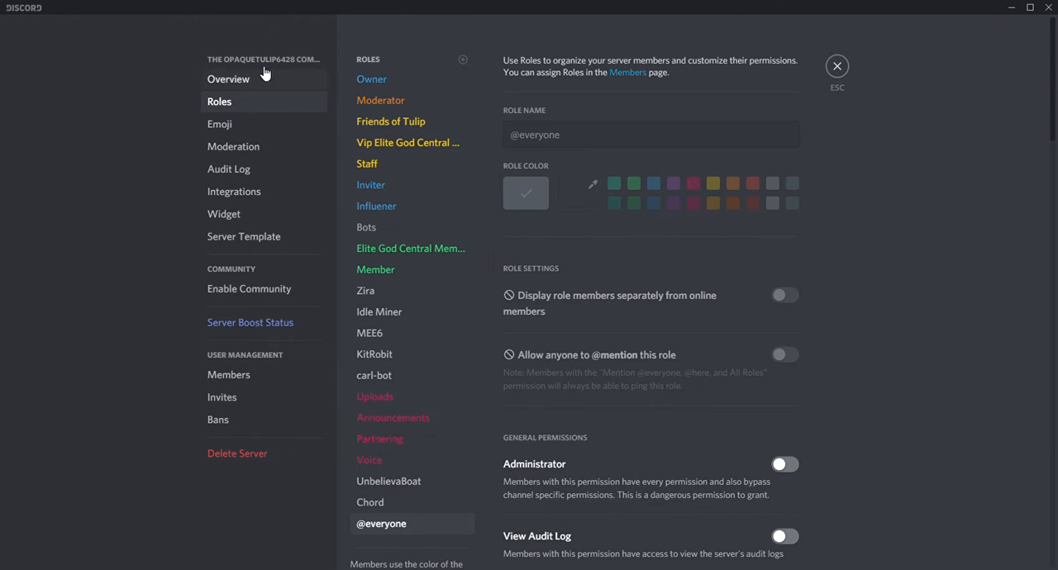
Create a new role named 'Banned Users'.
click(463, 58)
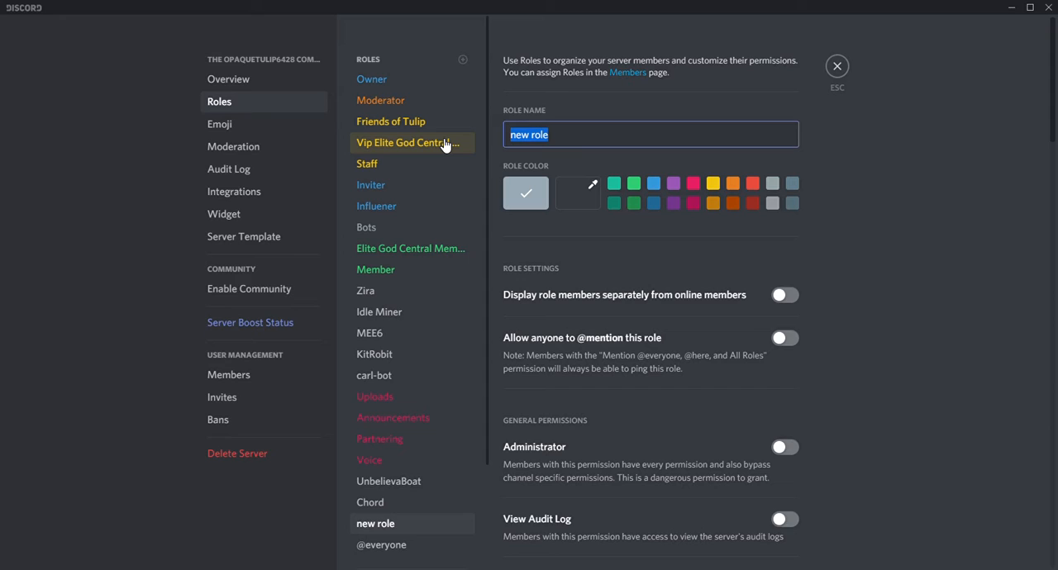
text(Banned)
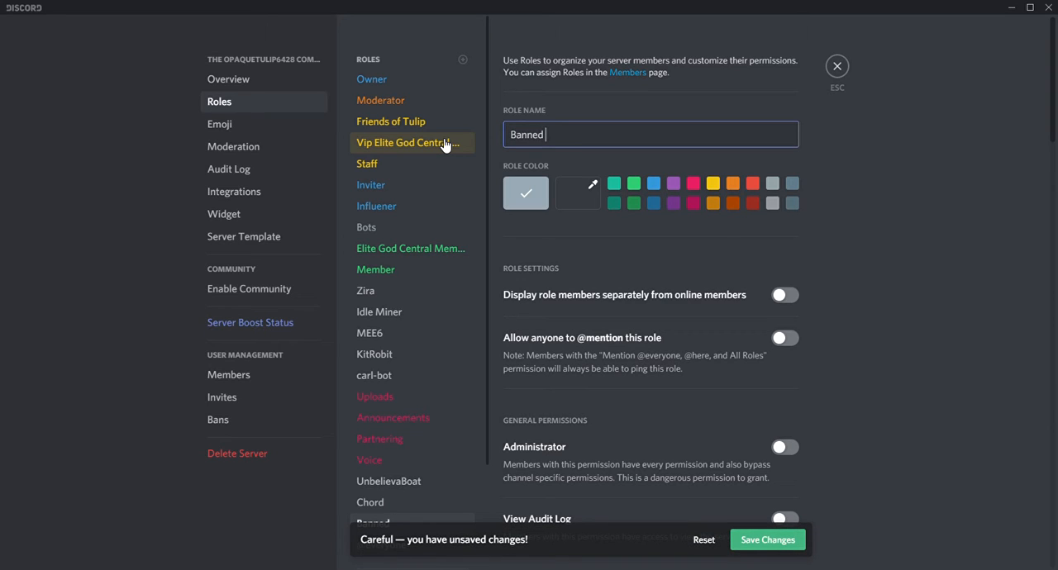
text(Users)
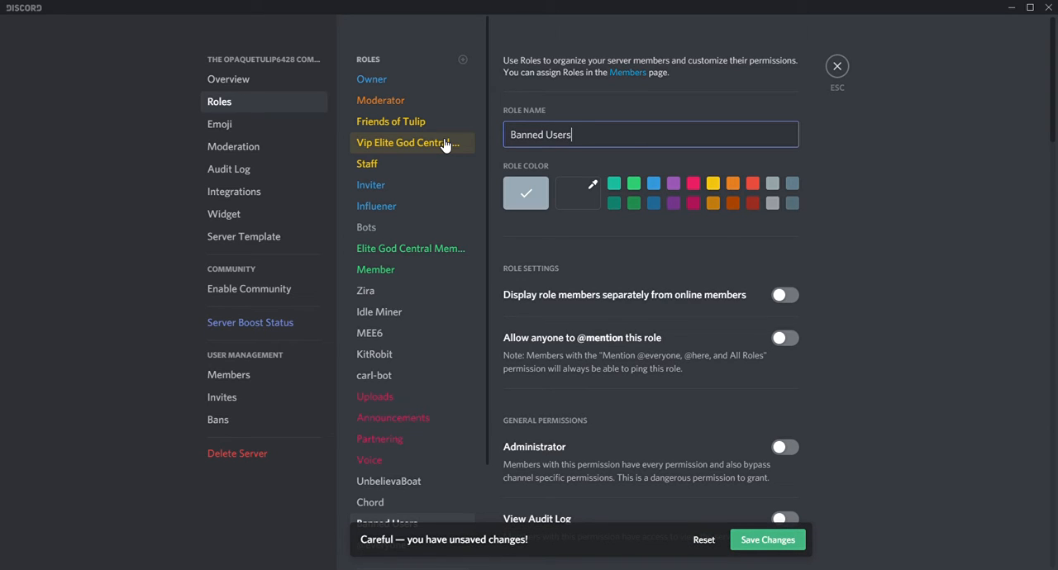
click(784, 295)
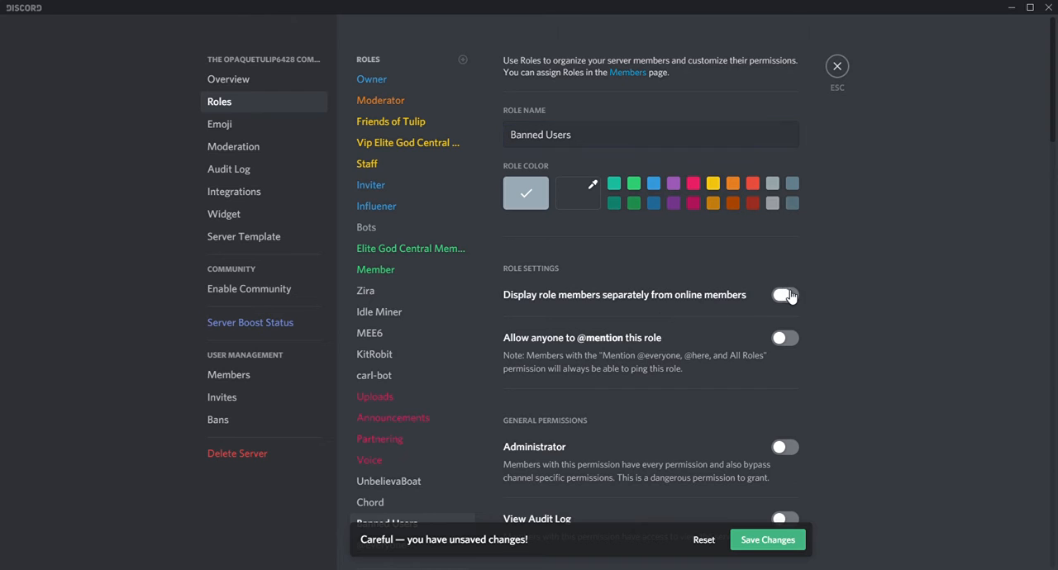
Make Banned Users members display separately from online members.
click(783, 295)
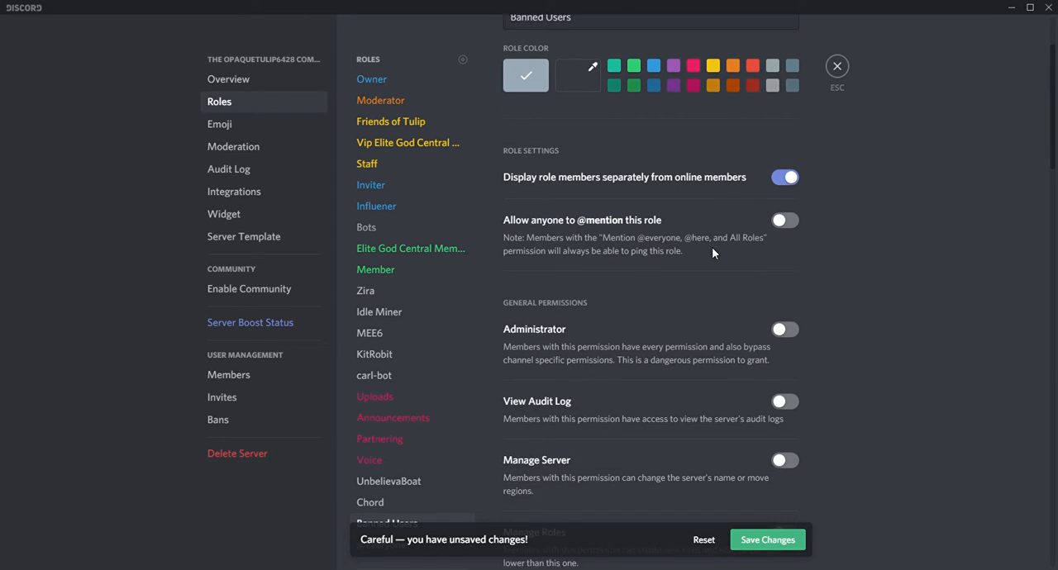
scroll(down, 3)
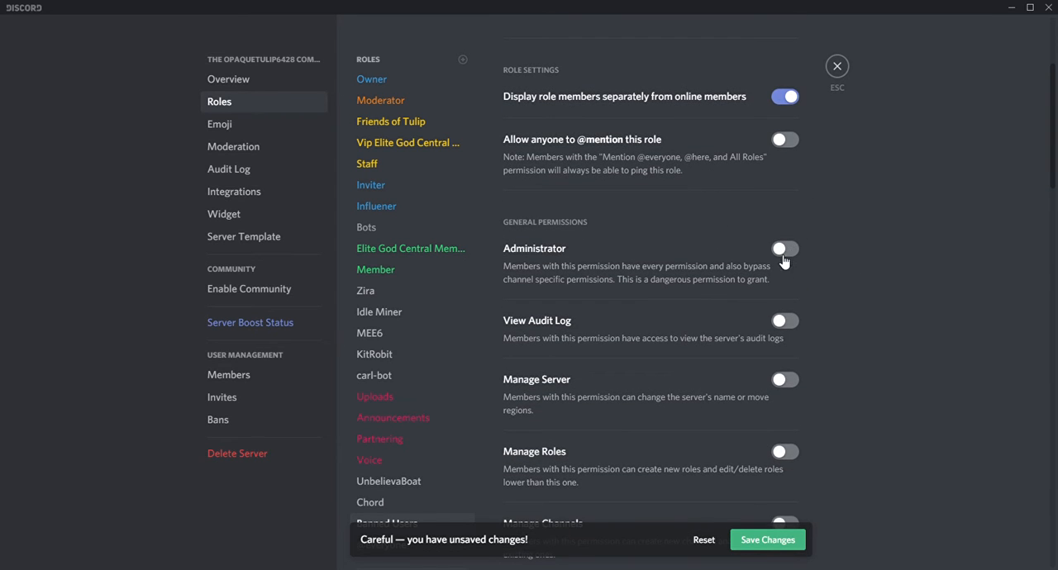
scroll(down, 3)
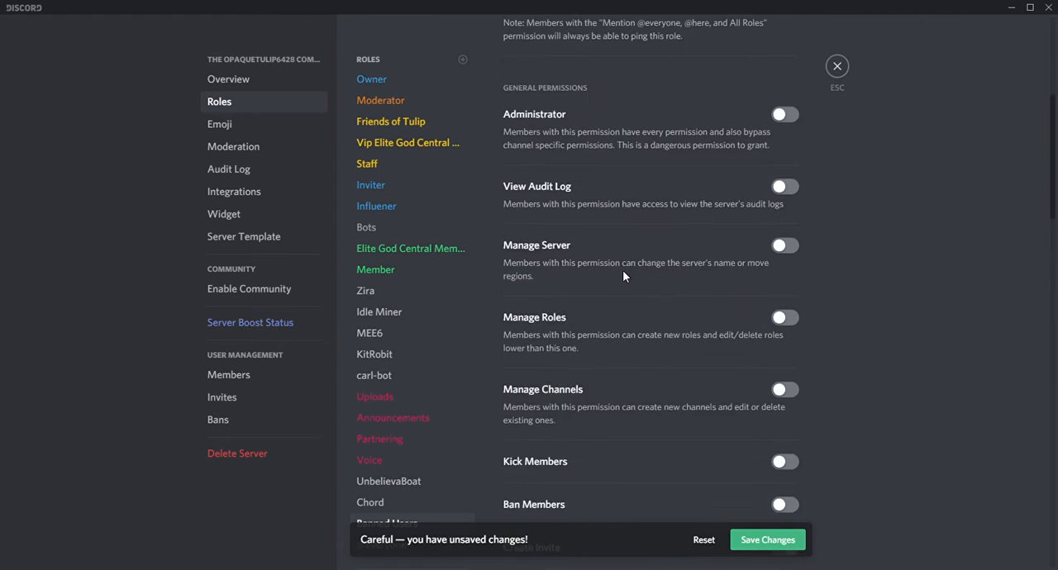
scroll(down, 3)
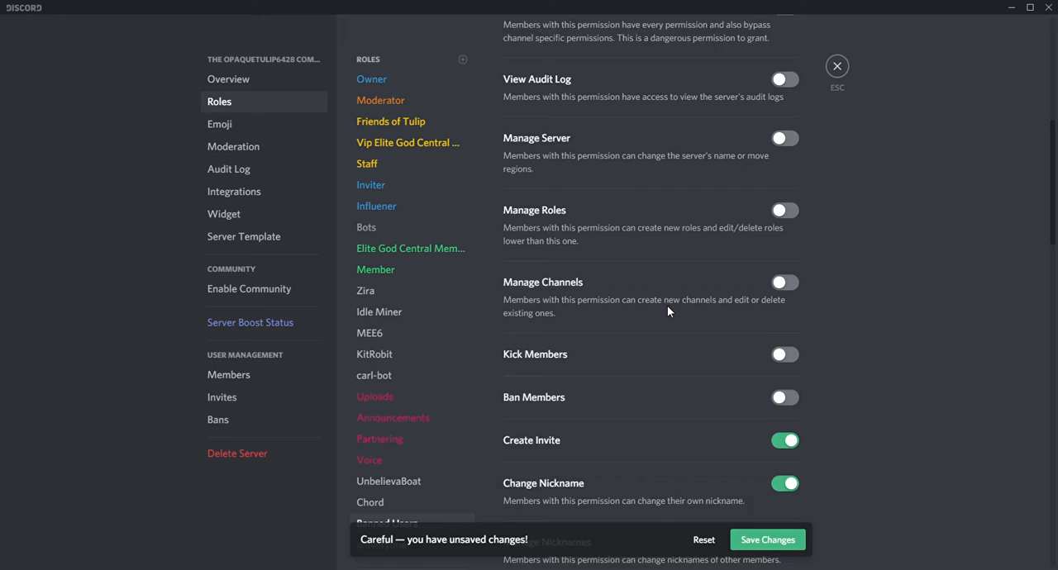
scroll(down, 3)
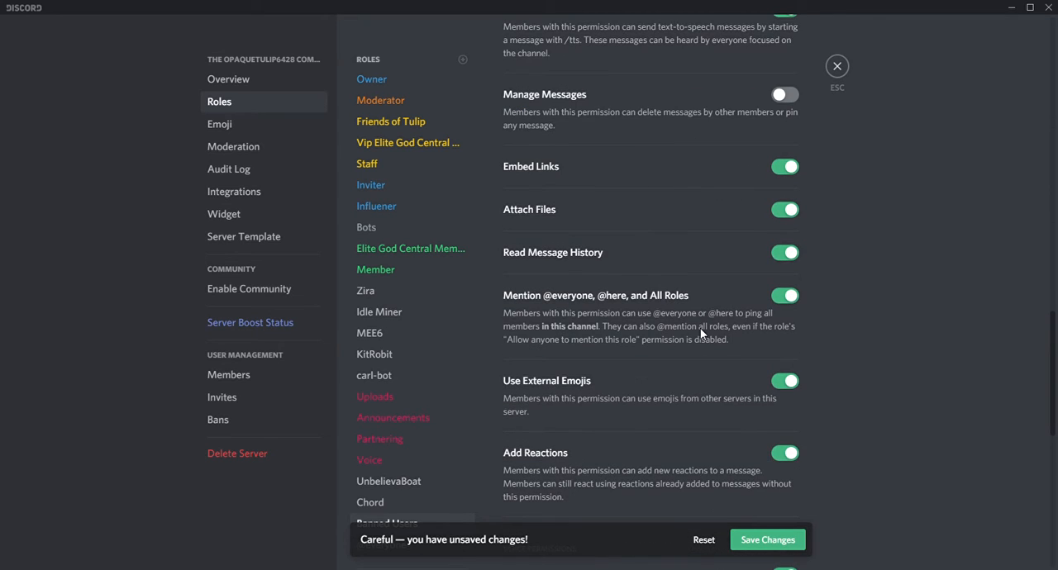
scroll(down, 3)
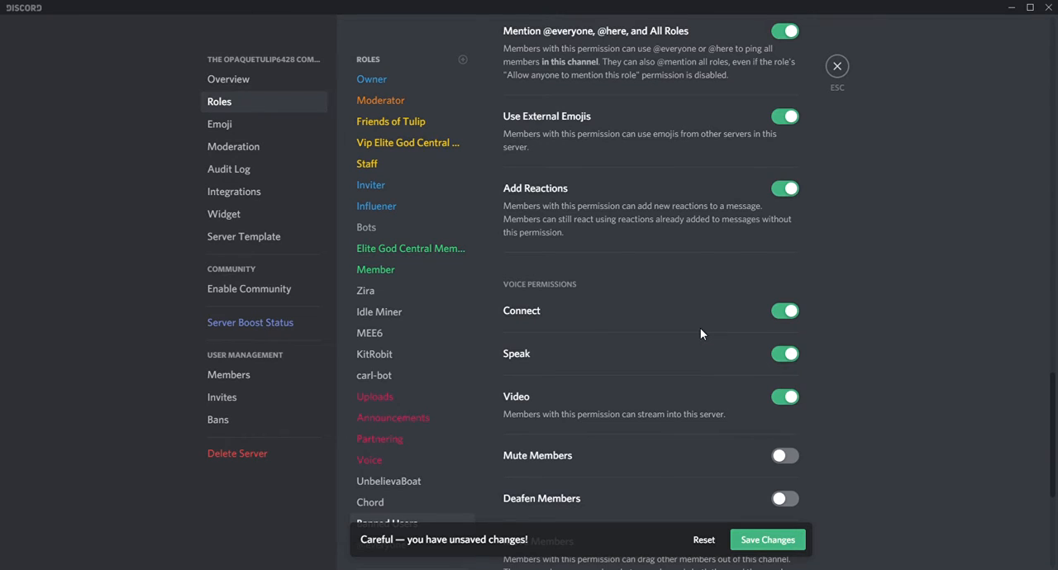
scroll(down, 3)
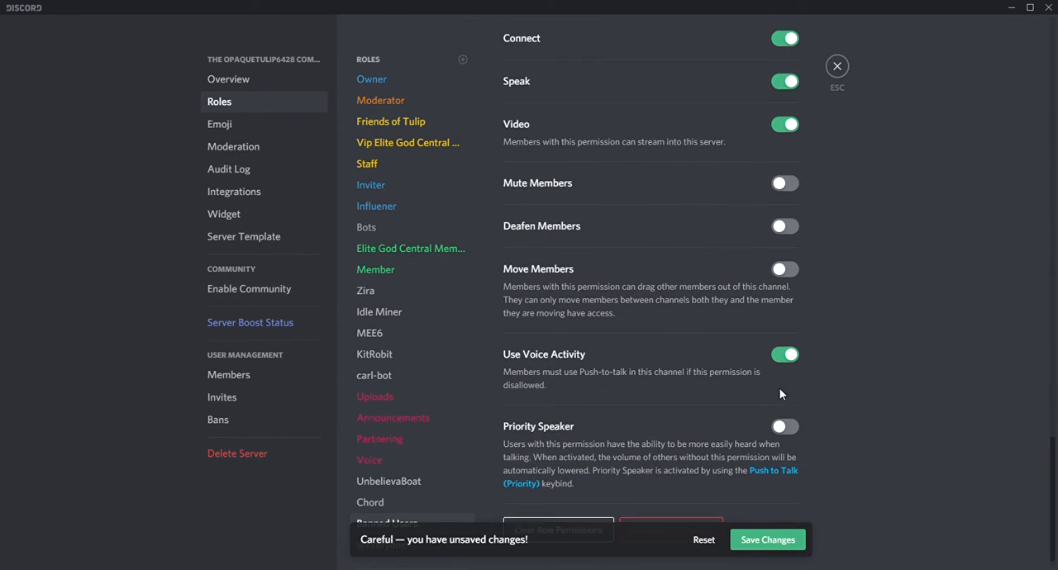
scroll(down, 3)
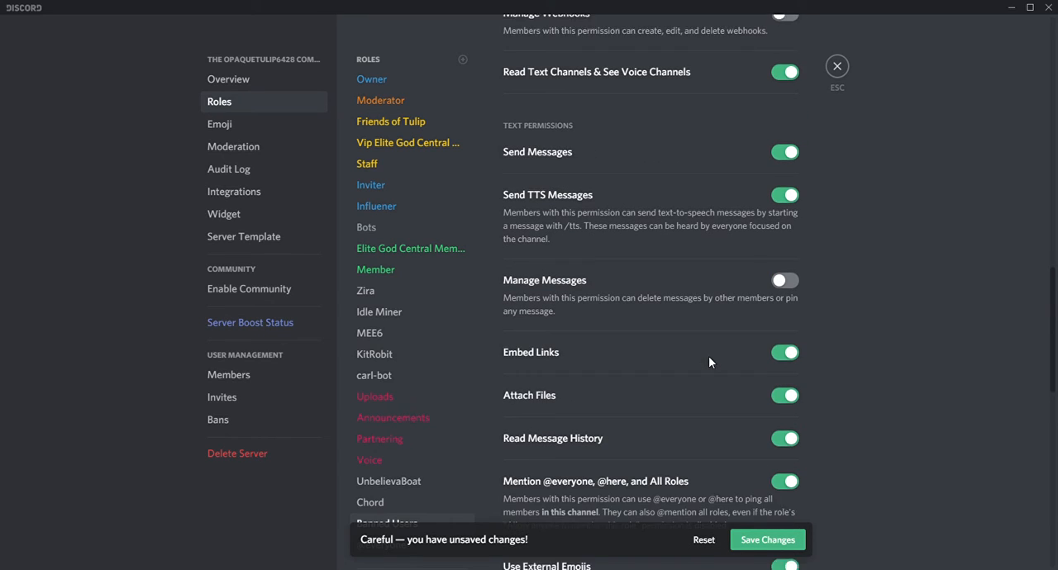
scroll(down, 3)
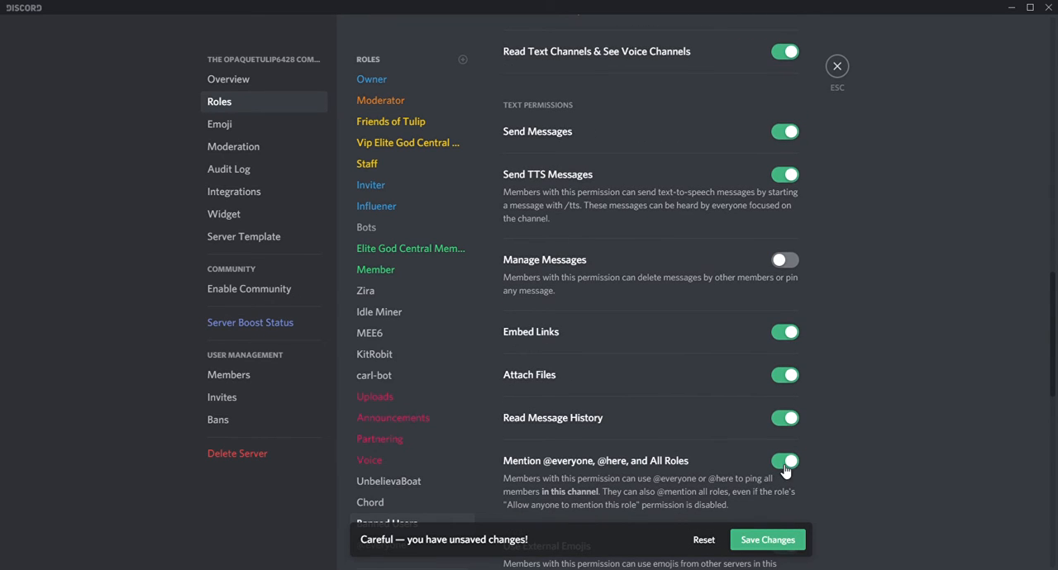
click(784, 461)
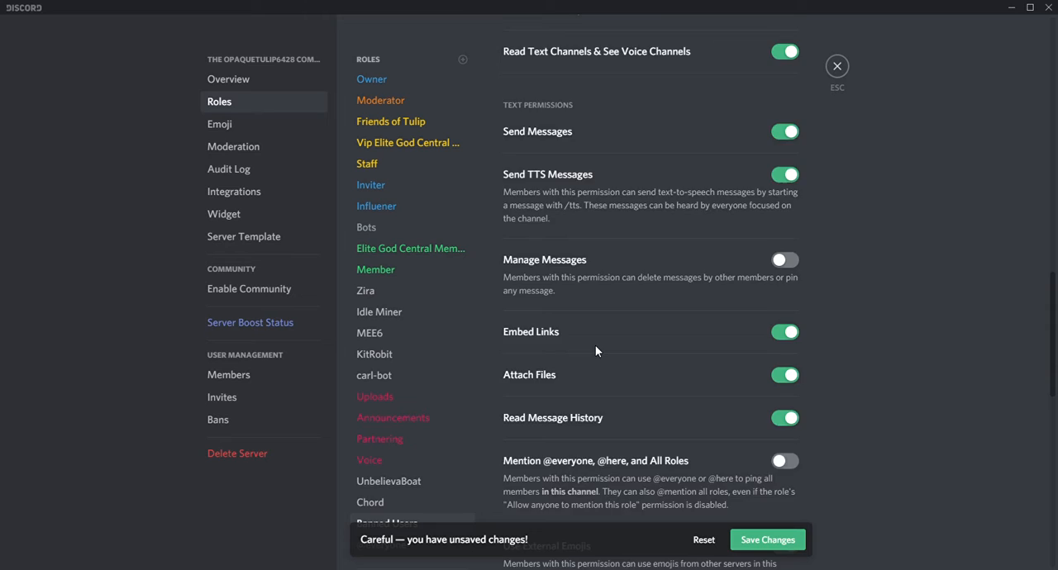
scroll(up, 3)
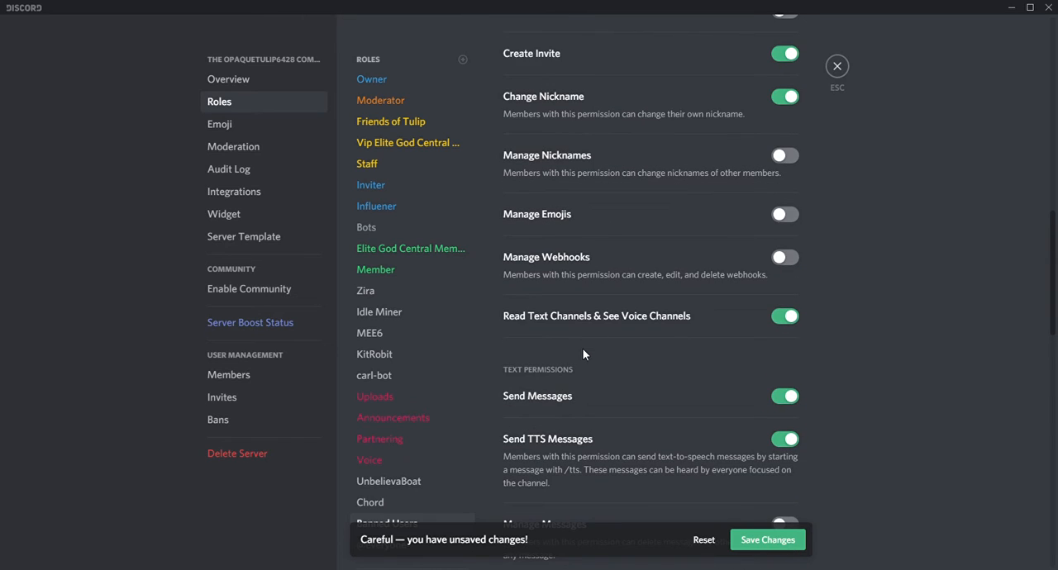
scroll(up, 3)
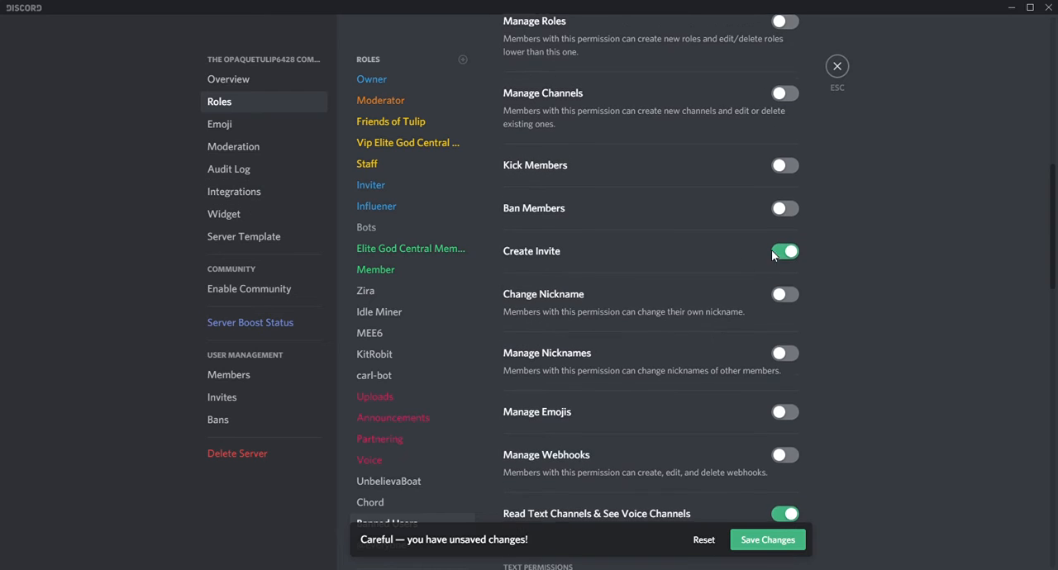
scroll(down, 3)
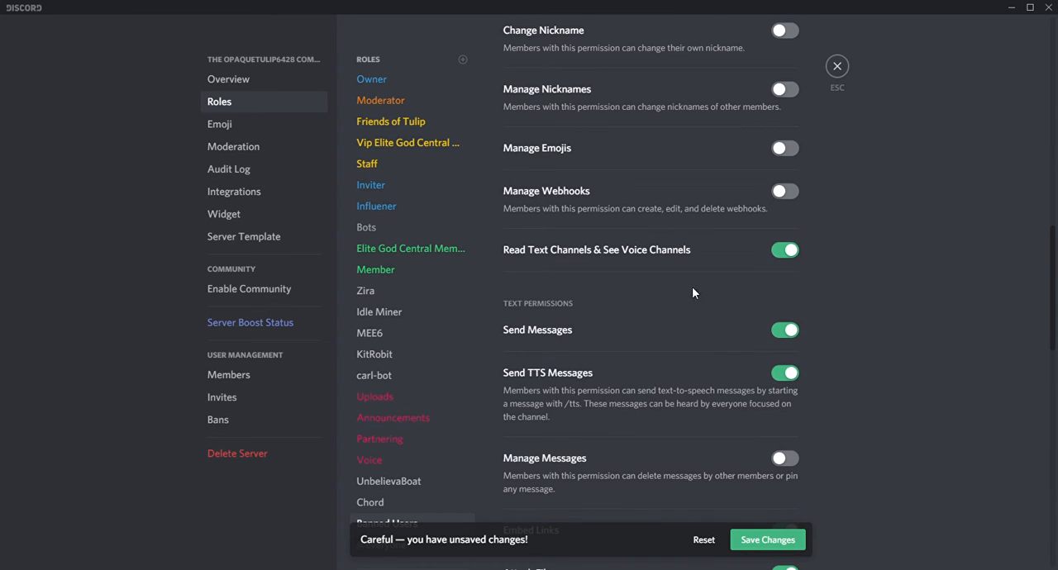
mouse_move(693, 216)
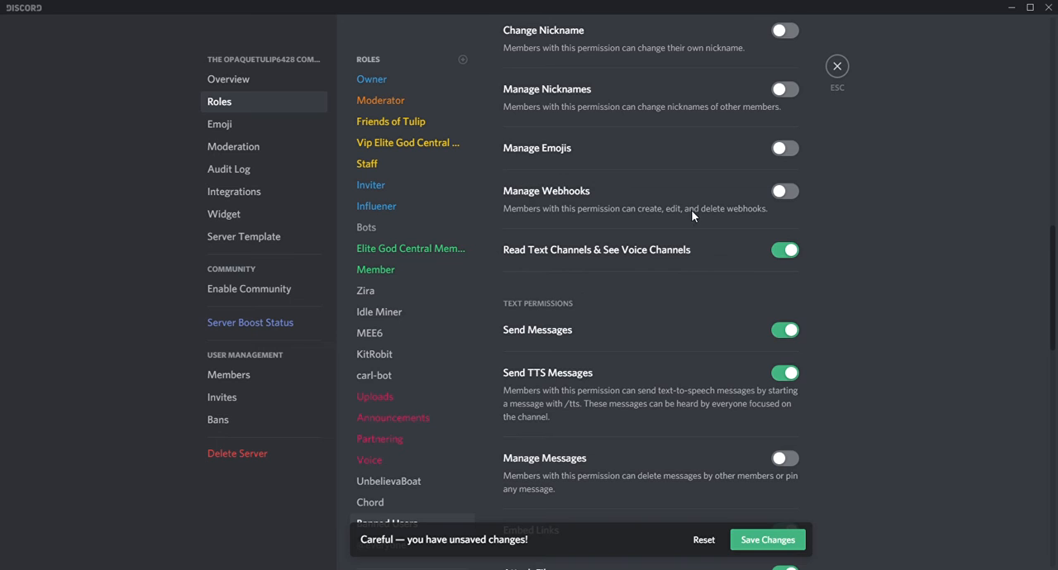
click(386, 522)
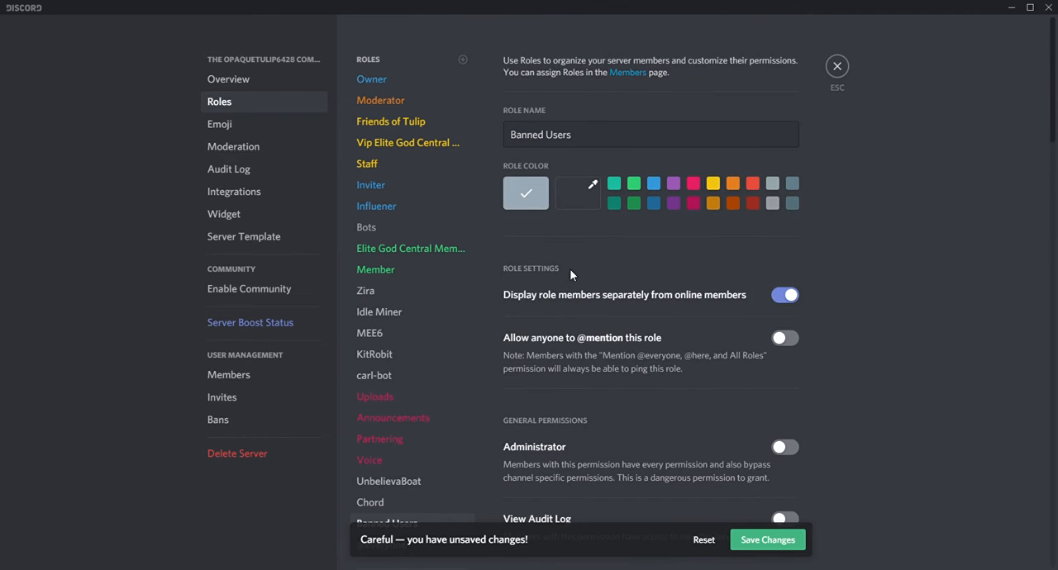
mouse_move(604, 290)
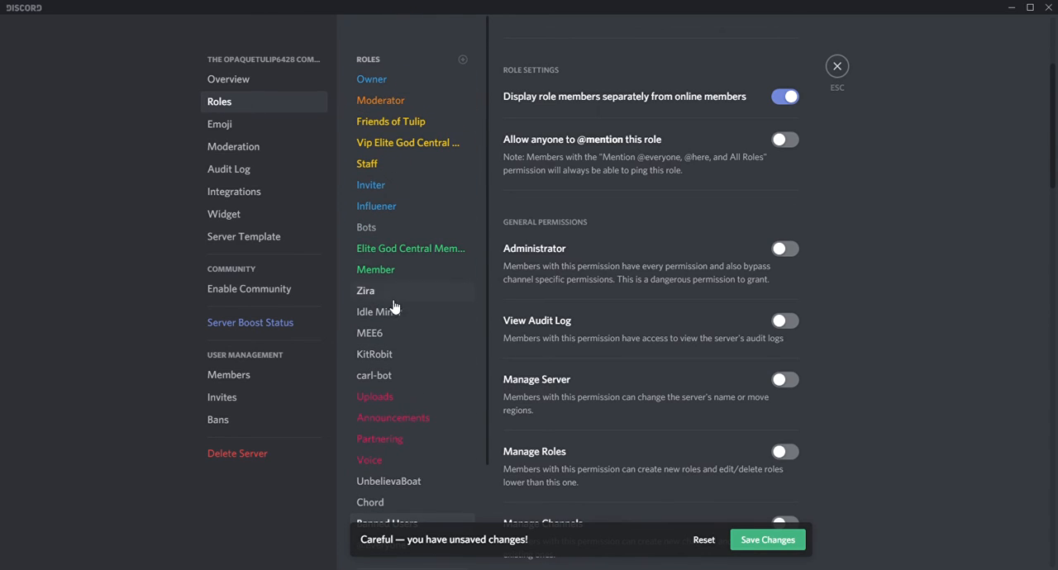
Drag Banned Users up the role list to sit directly below Member.
scroll(down, 3)
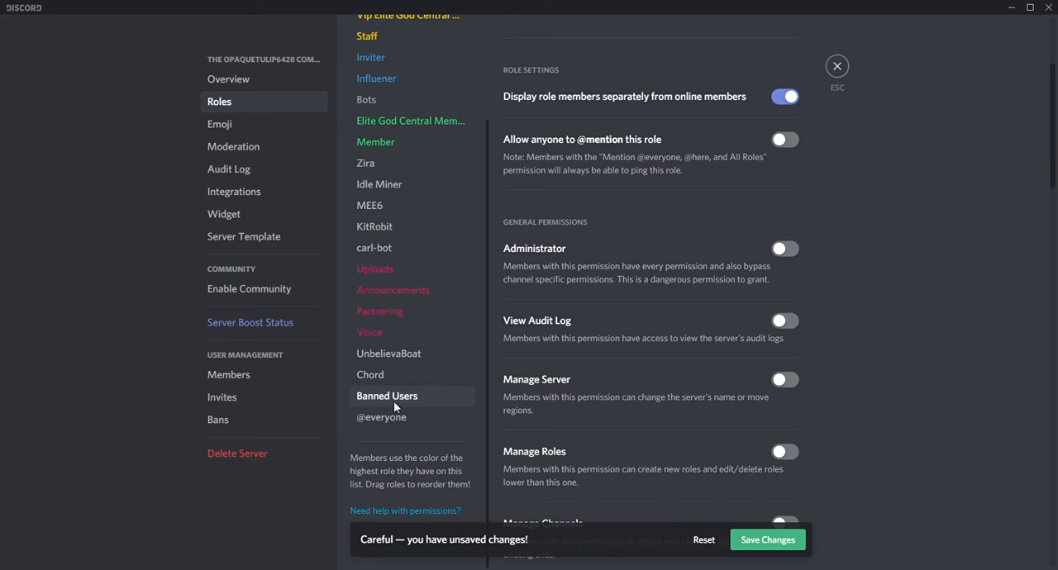
drag(386, 396, 387, 162)
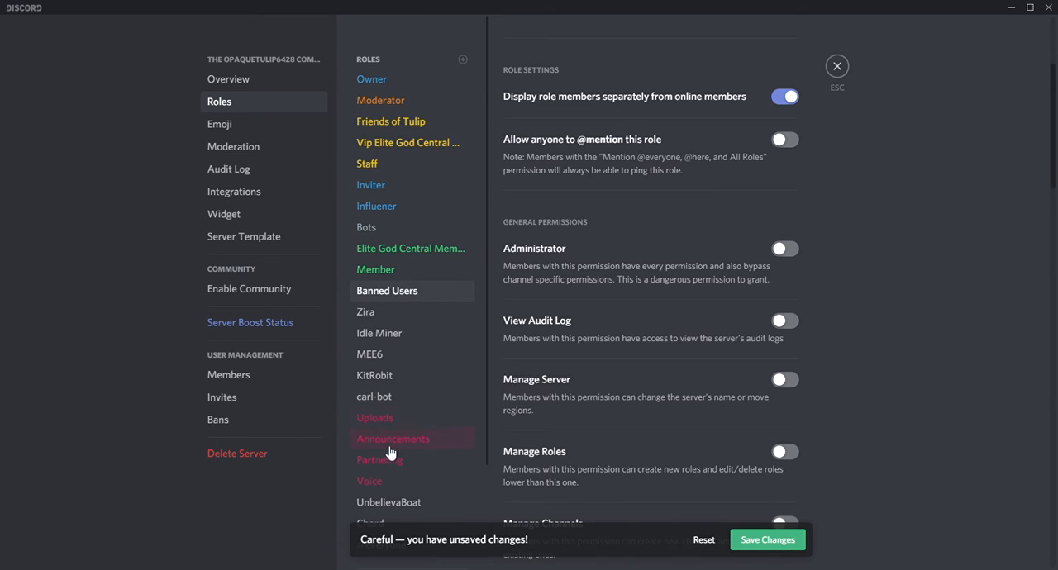
mouse_move(379, 333)
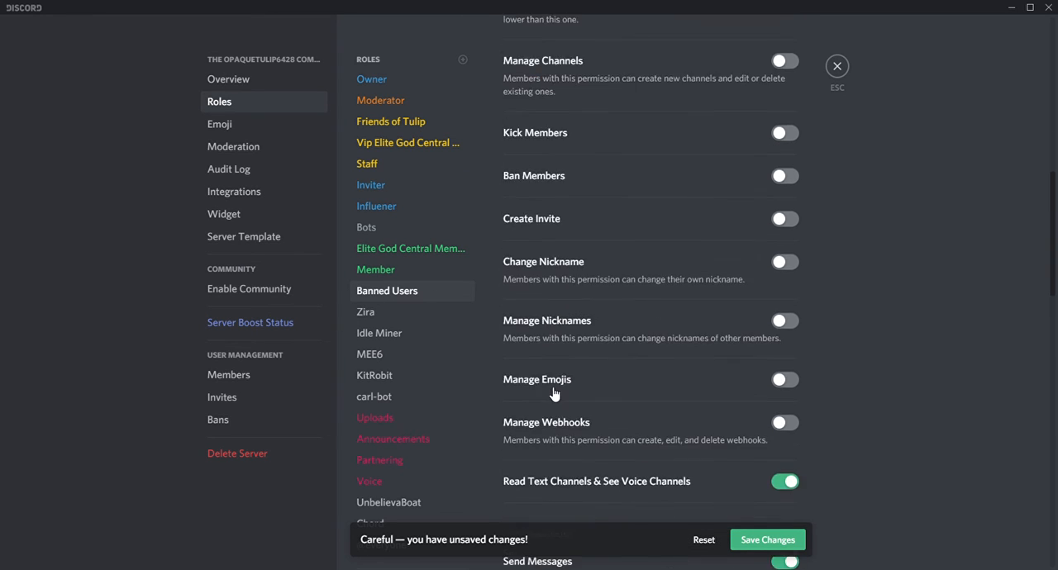
Save the Banned Users role changes and exit Server Settings.
scroll(down, 3)
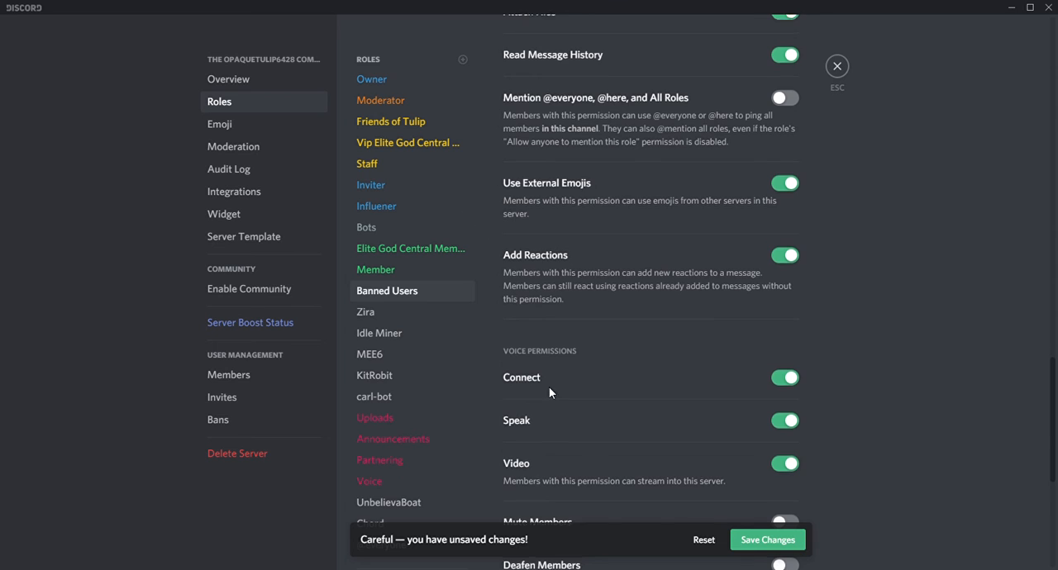
scroll(up, 3)
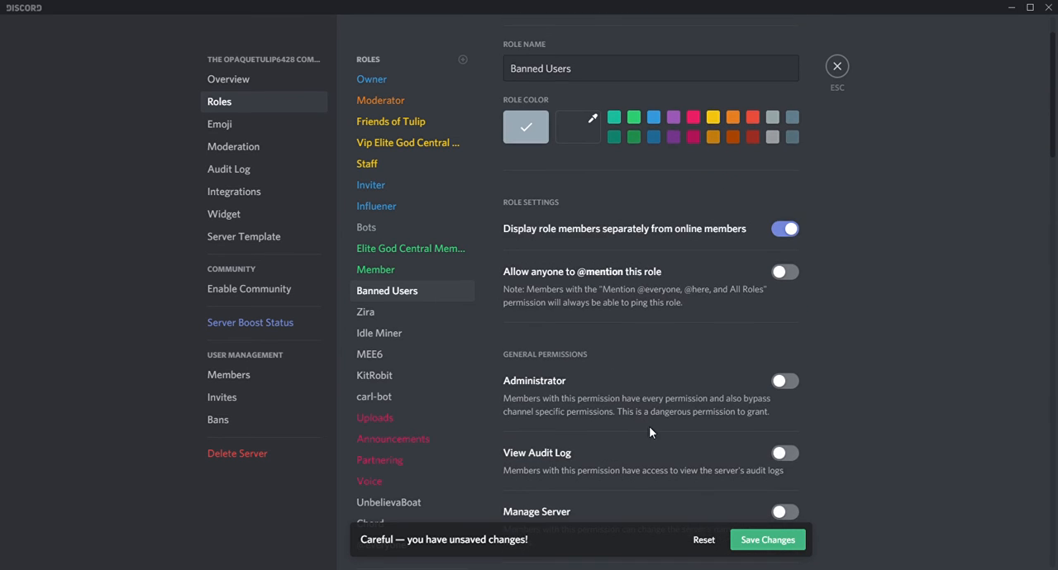
click(767, 540)
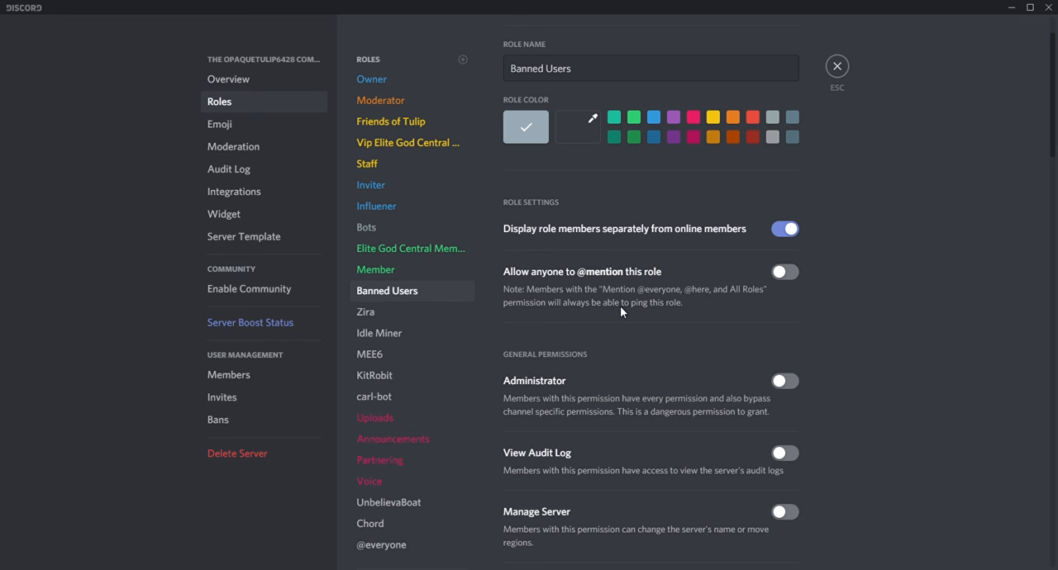
click(837, 65)
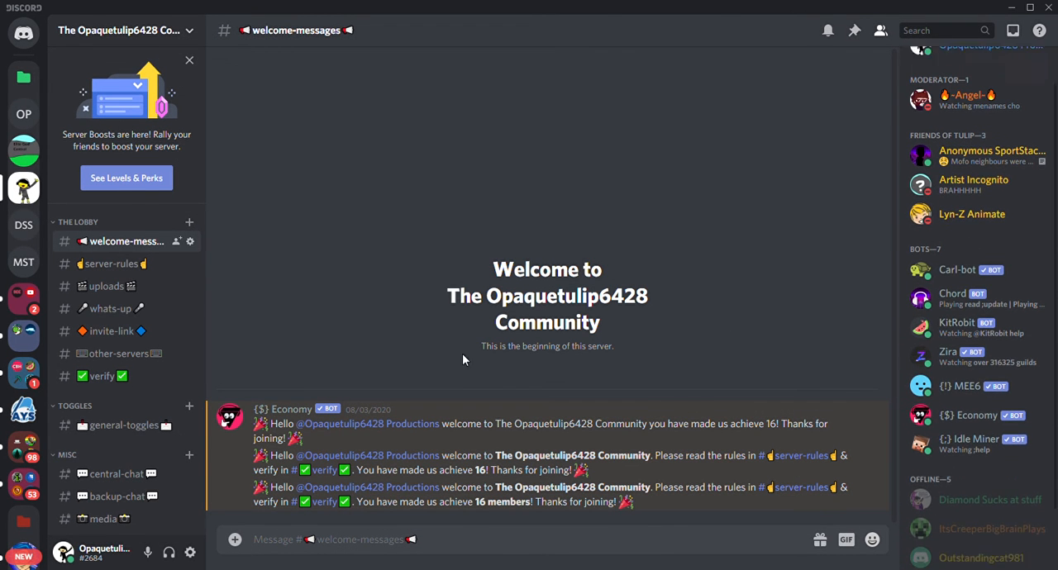
Open the central-chat channel under MISC and scroll through its messages.
scroll(down, 3)
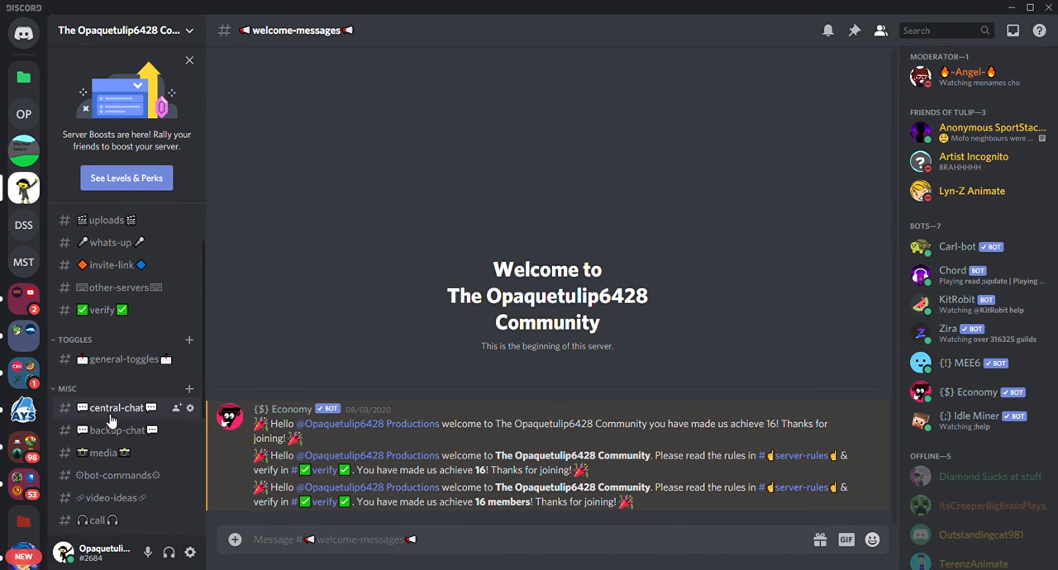
click(115, 408)
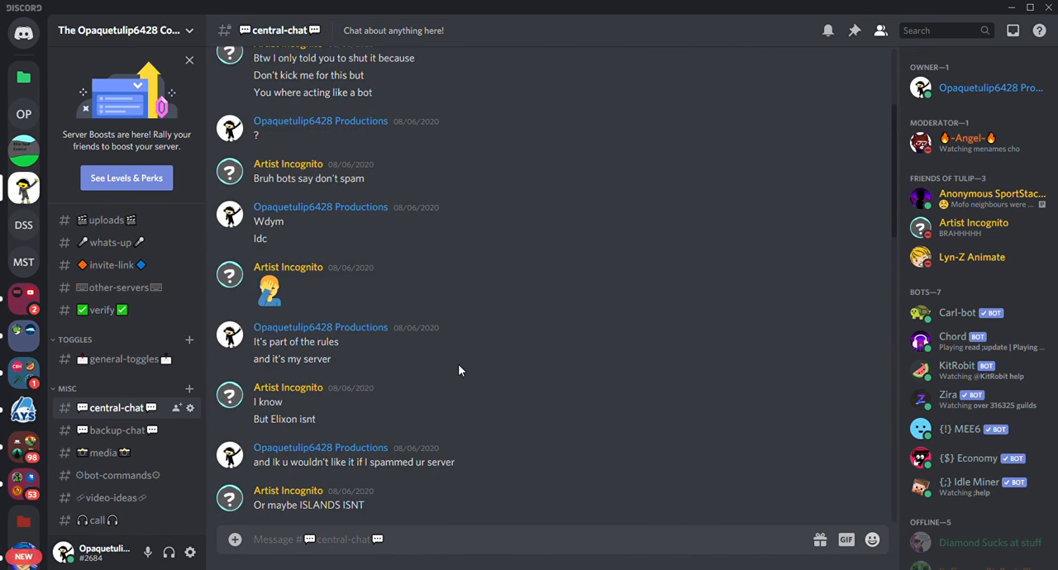
scroll(down, 3)
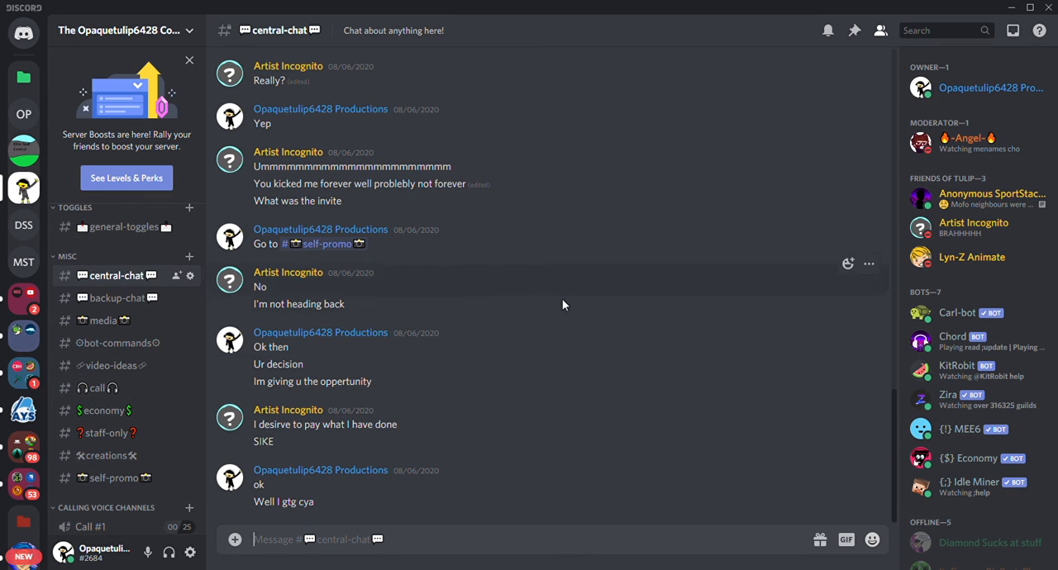
mouse_move(553, 312)
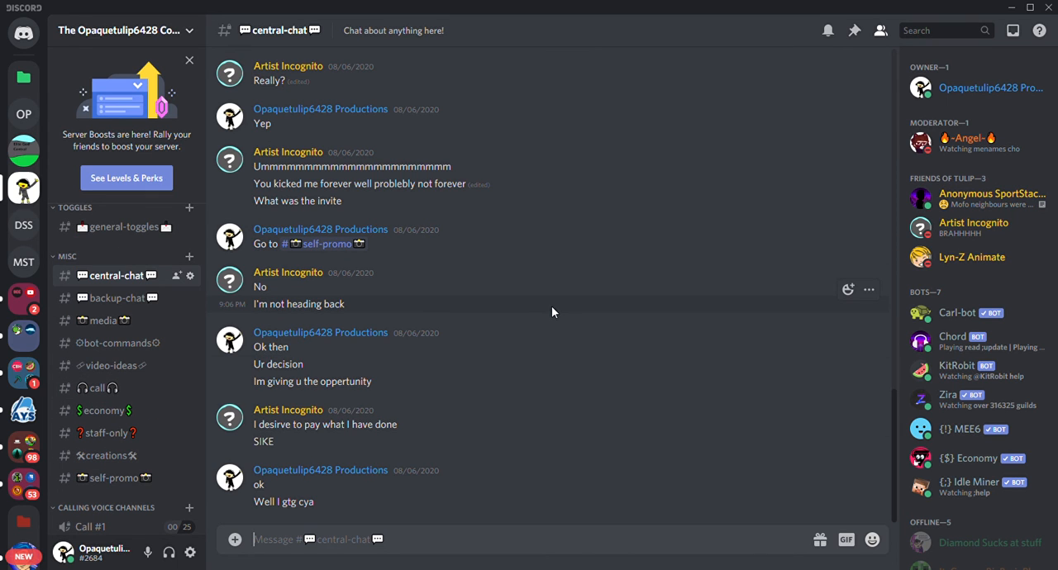